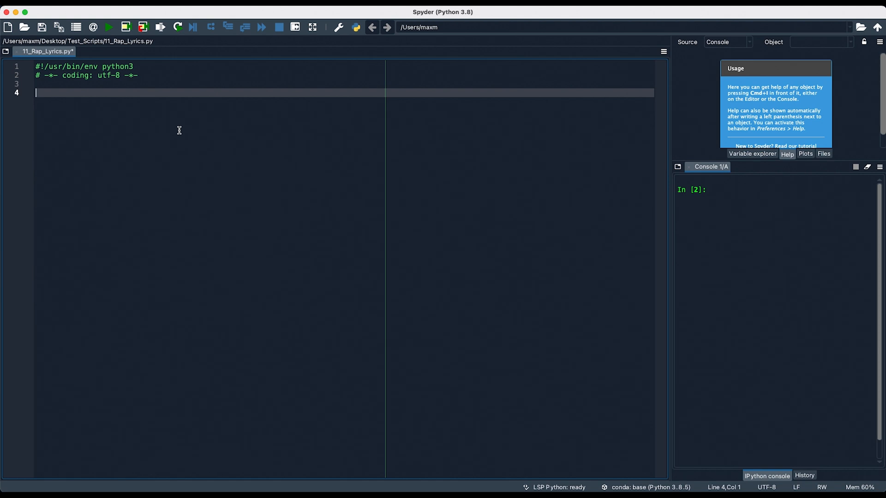
Step: Add 'import requests' beneath the shebang and coding header lines
type("import requests")
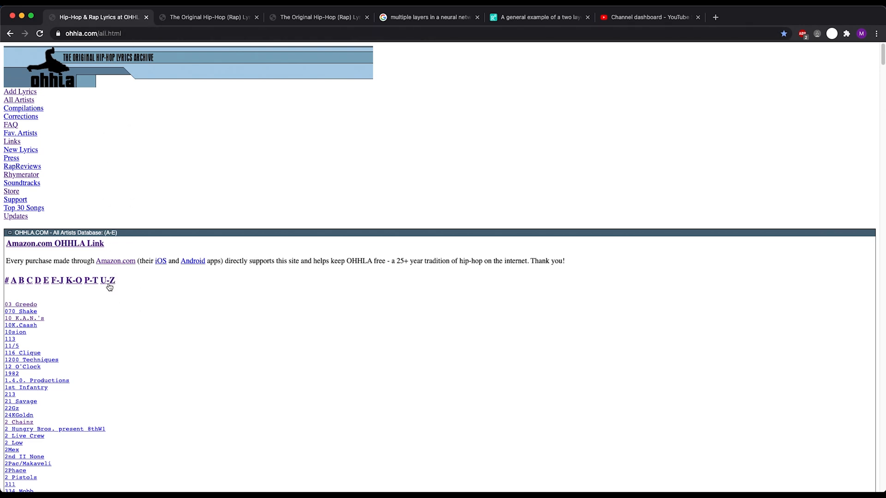
Step: Browse the OHHLA artist index through the U-Z and then P-T sections
left_click(107, 280)
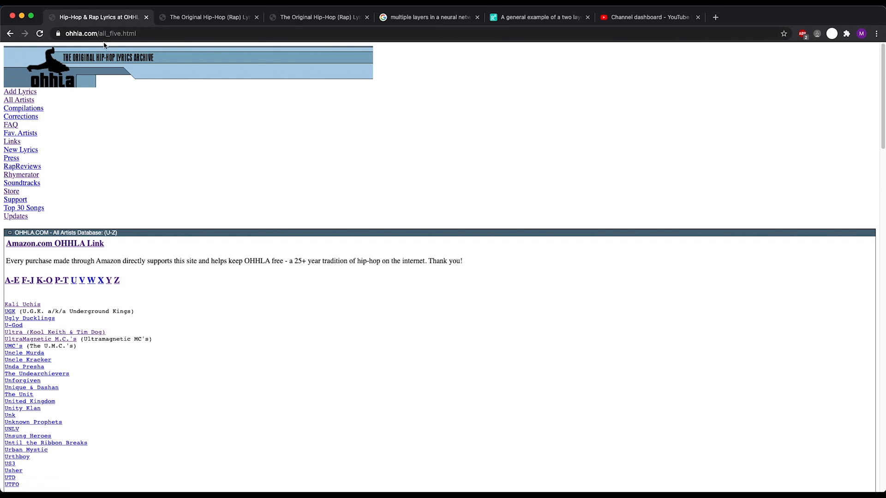
mouse_move(84, 295)
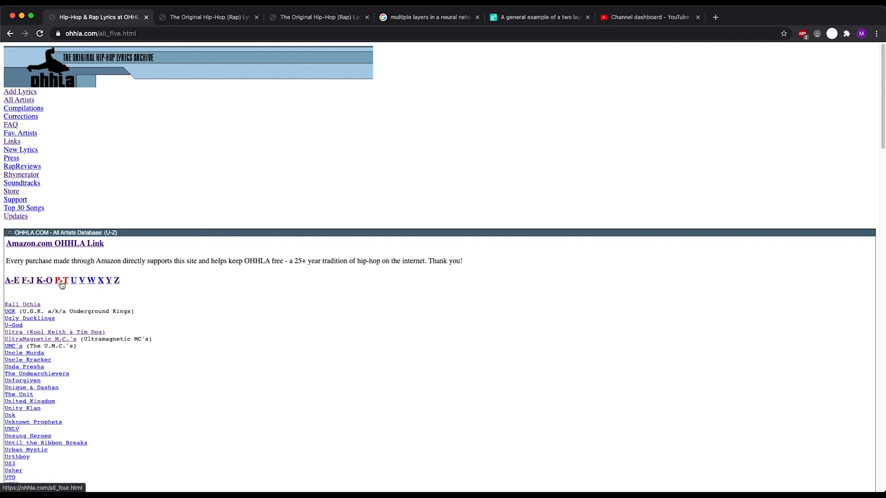
left_click(61, 281)
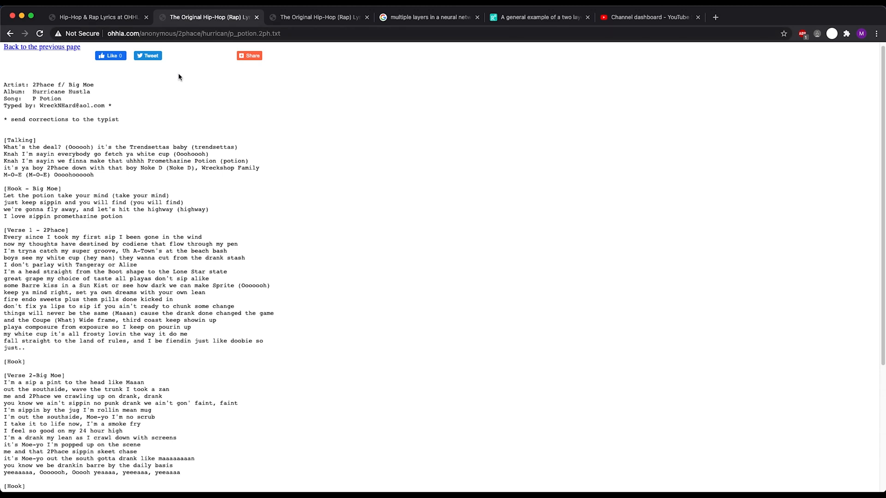
mouse_move(193, 43)
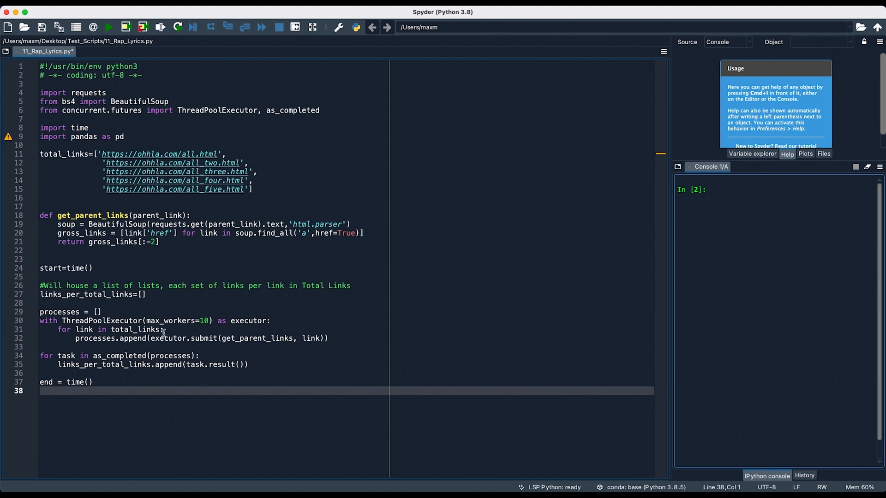
mouse_move(442, 334)
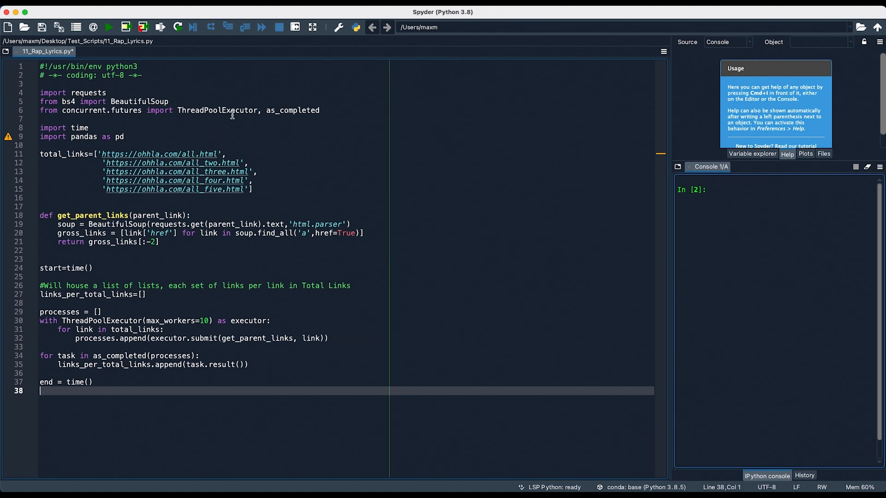
mouse_move(405, 155)
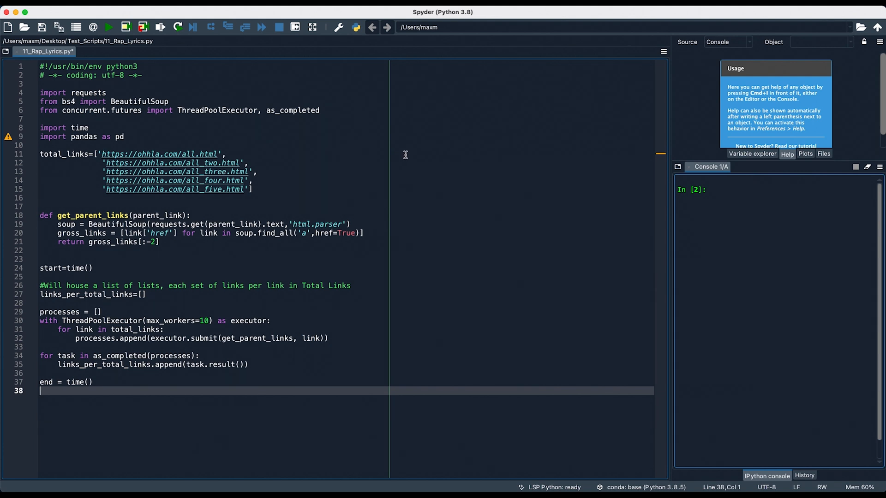
mouse_move(304, 108)
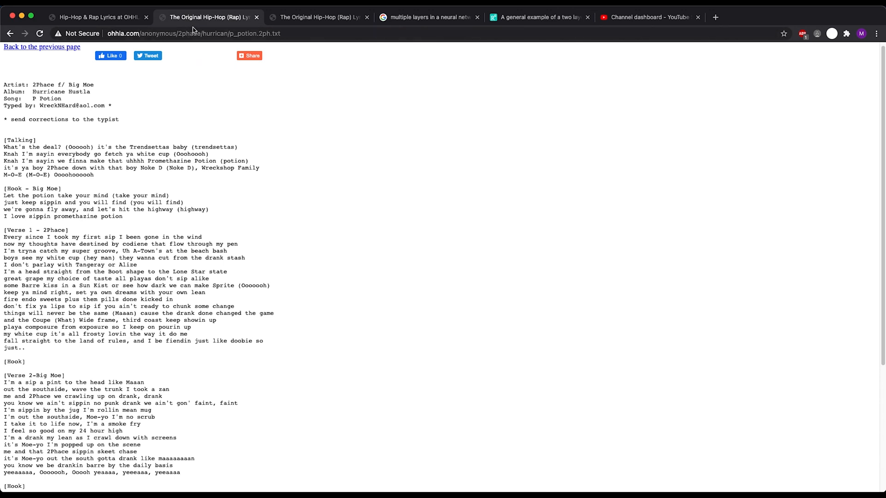
double_click(165, 34)
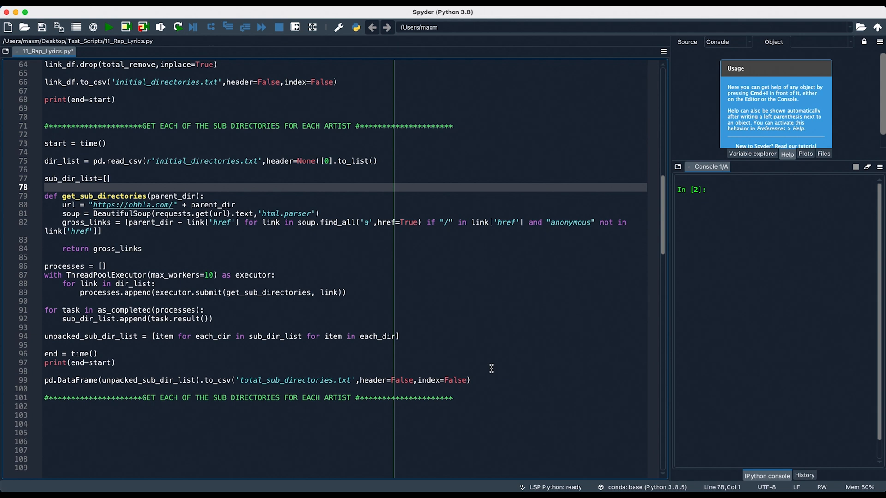
Step: Return to the OHHLA P-T artist index listing artists beginning with P
left_click(83, 336)
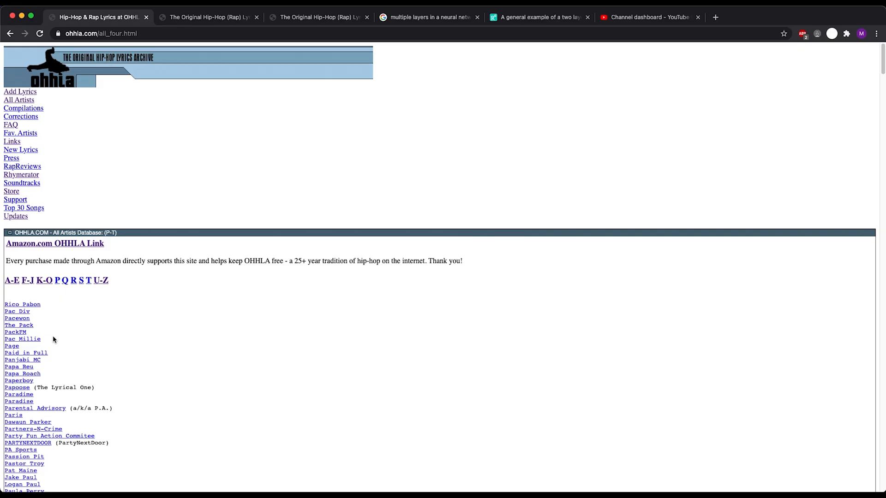
Step: Show the Pacewon artist directory with its four sub-folders
left_click(17, 318)
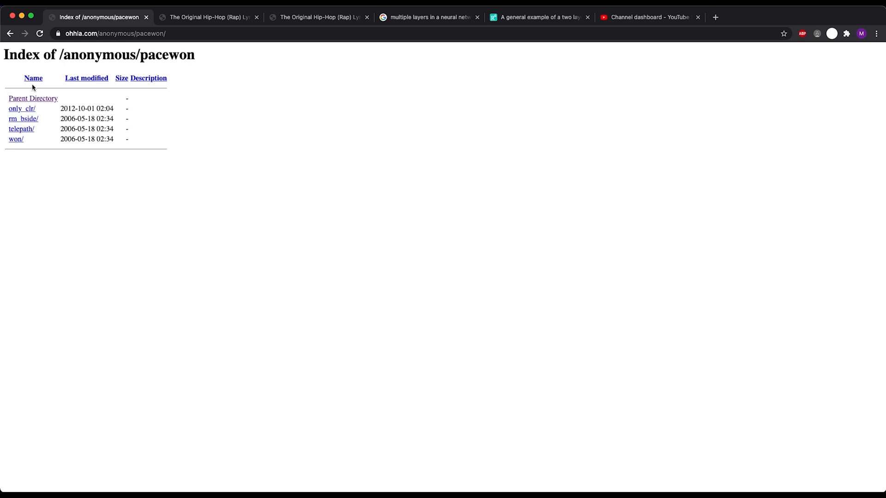
left_click(22, 109)
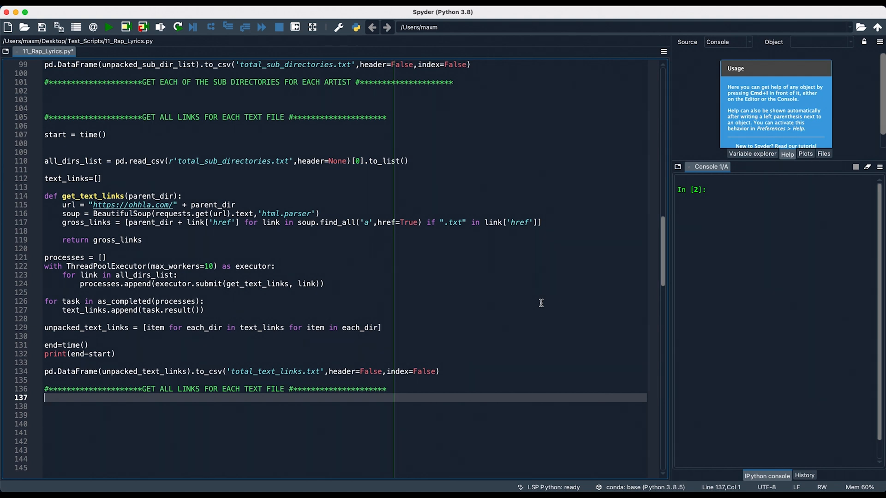
scroll("down", 3)
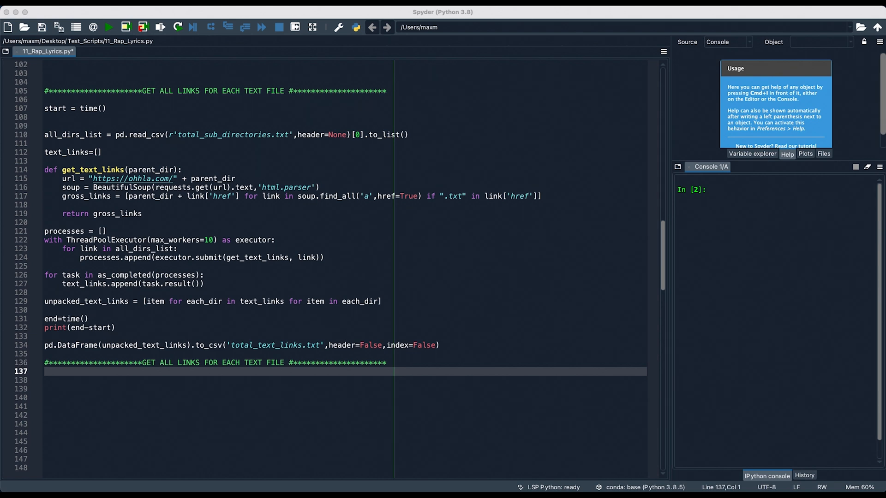
scroll("down", 3)
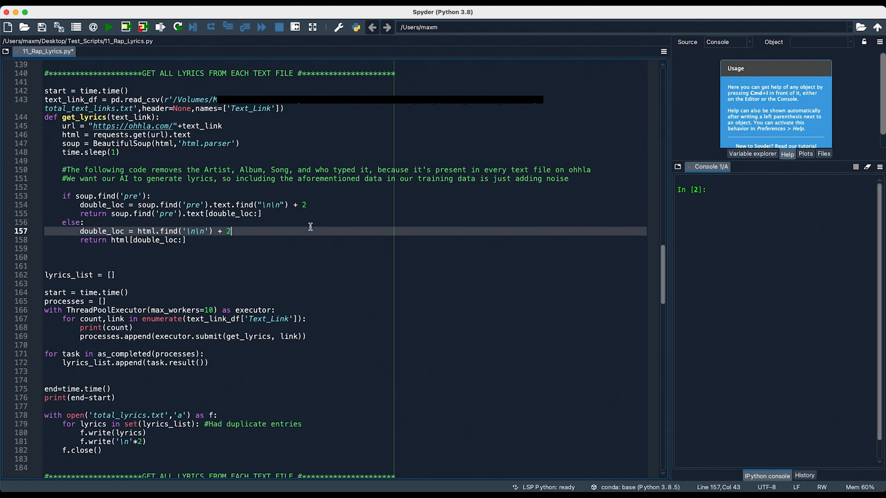
scroll("down", 3)
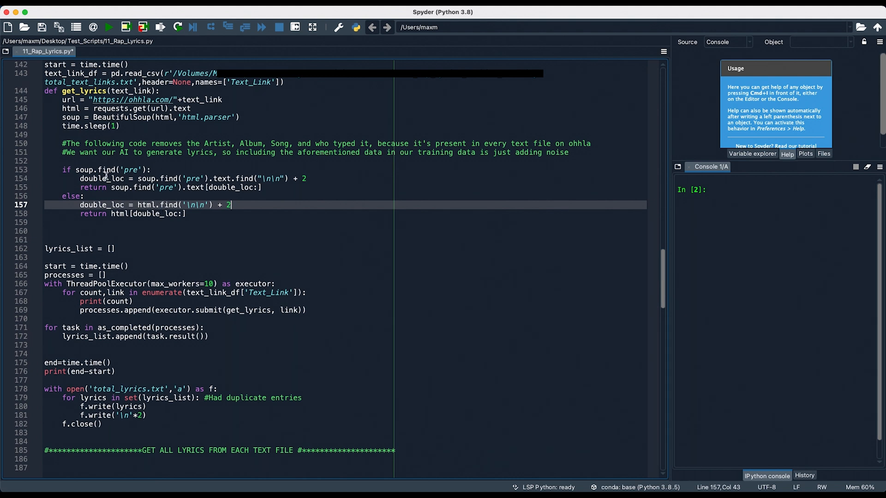
mouse_move(285, 236)
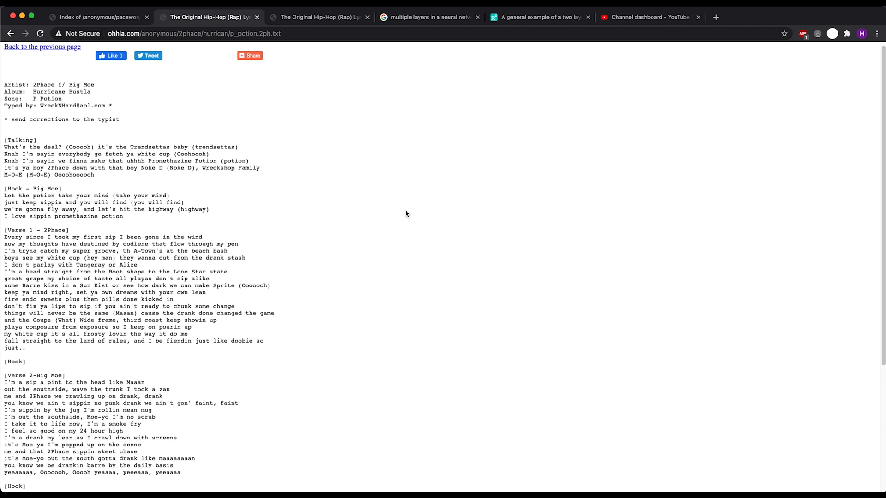
mouse_move(140, 61)
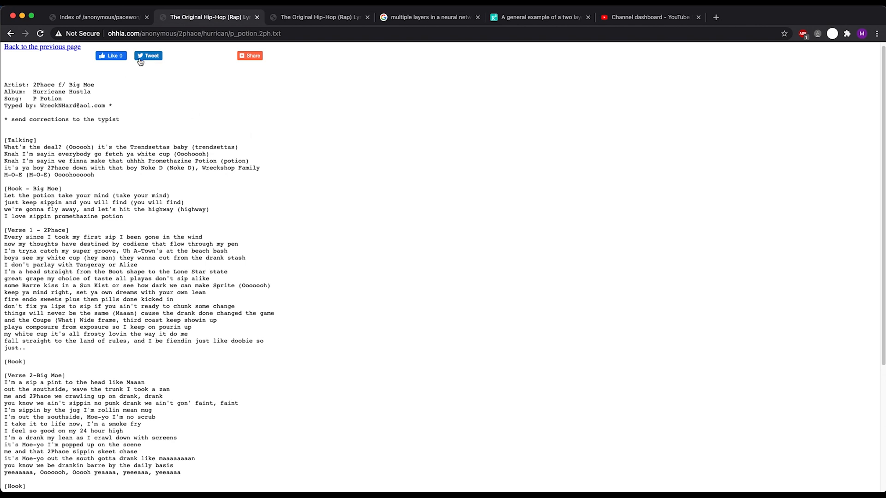
mouse_move(475, 221)
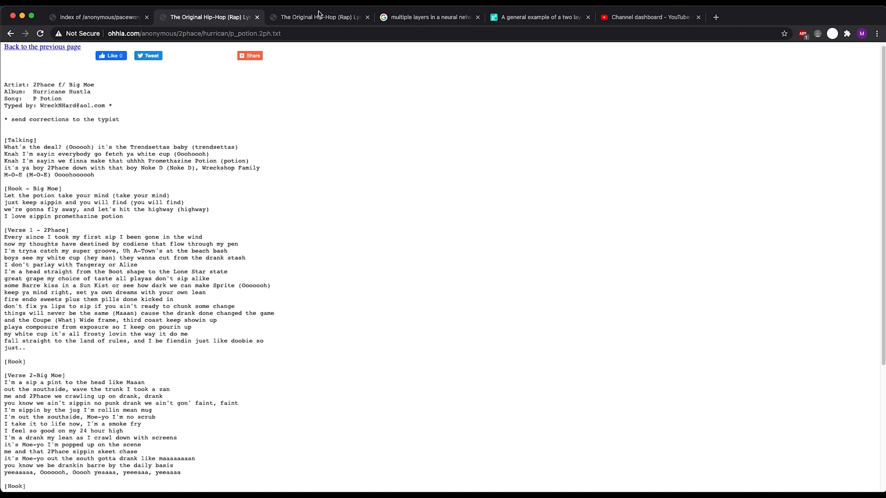
Step: Revisit the ohhla P Potion lyrics page showing its Artist, Album, Song and typist header
left_click(318, 17)
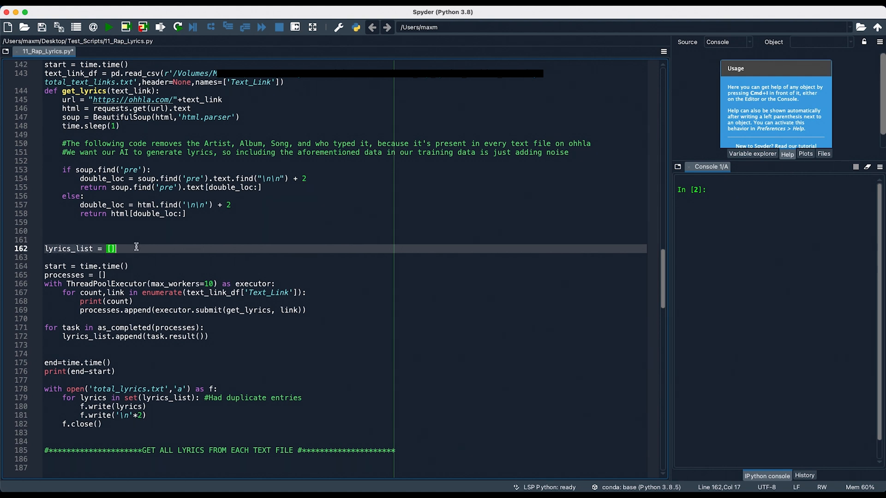
mouse_move(356, 319)
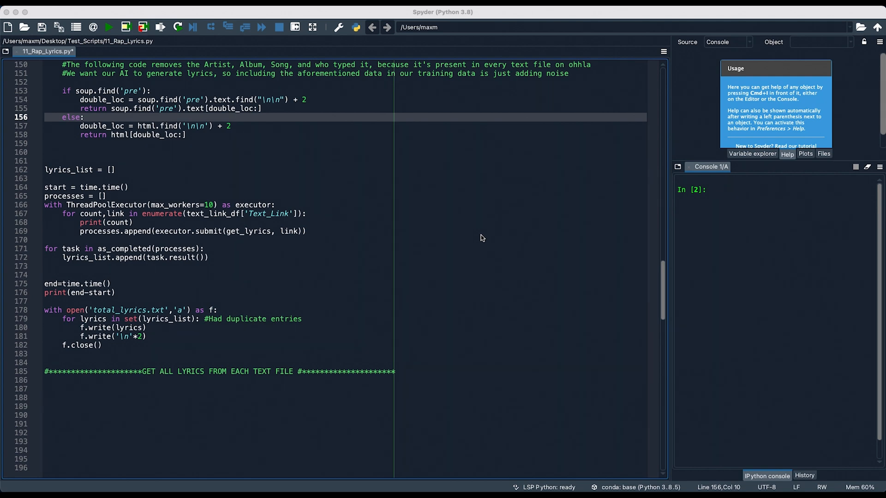
scroll("down", 3)
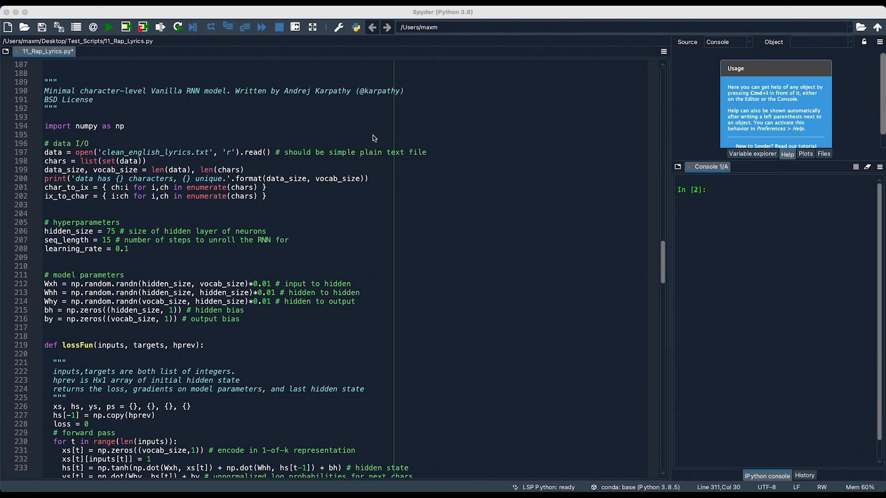
mouse_move(189, 103)
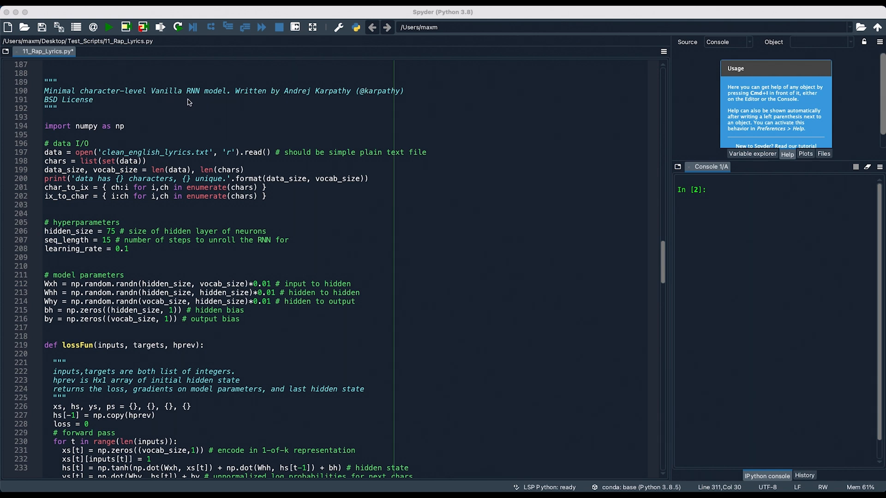
scroll("down", 3)
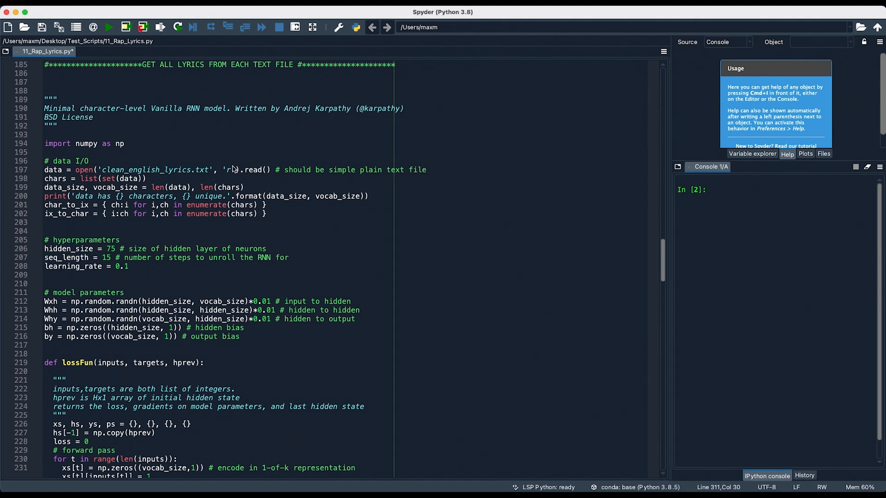
double_click(155, 170)
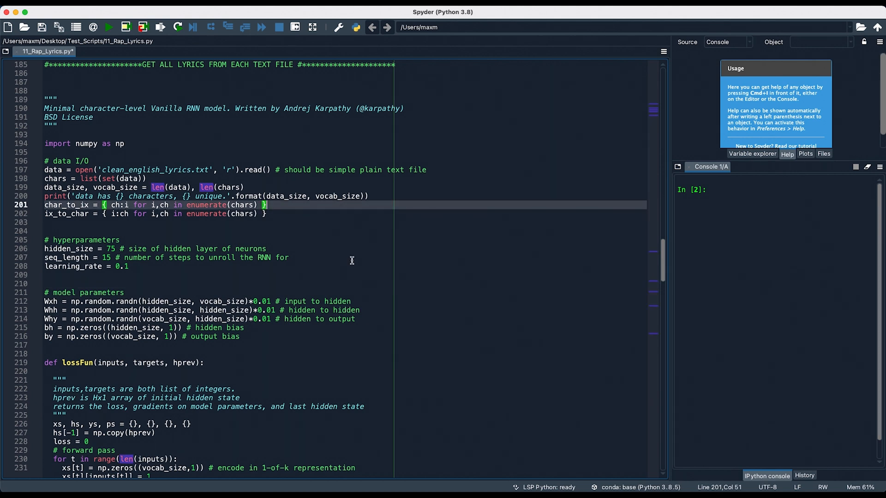
mouse_move(343, 260)
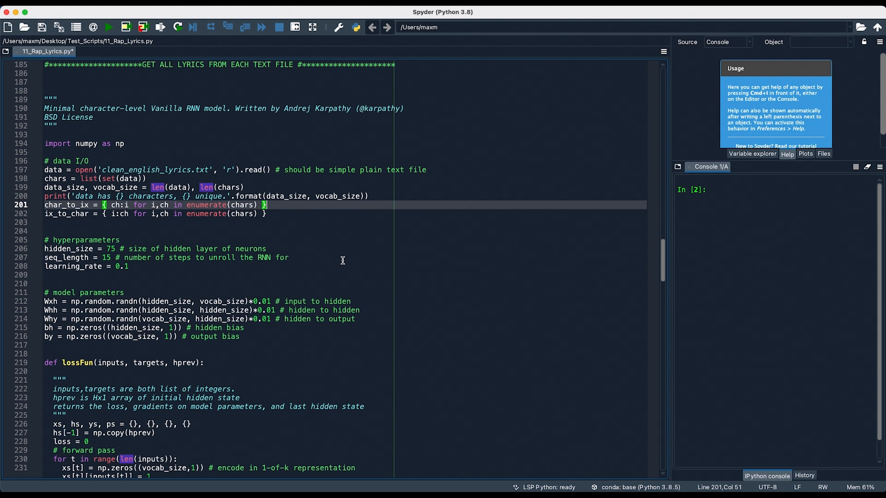
mouse_move(322, 258)
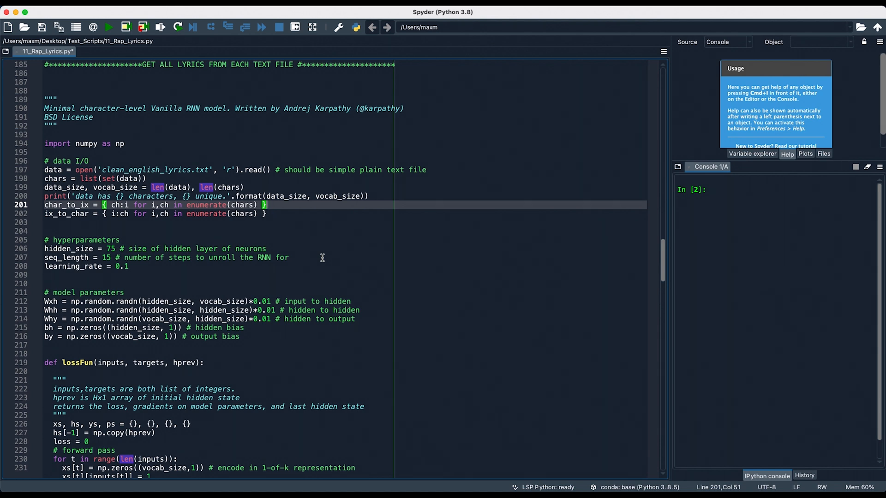
mouse_move(322, 258)
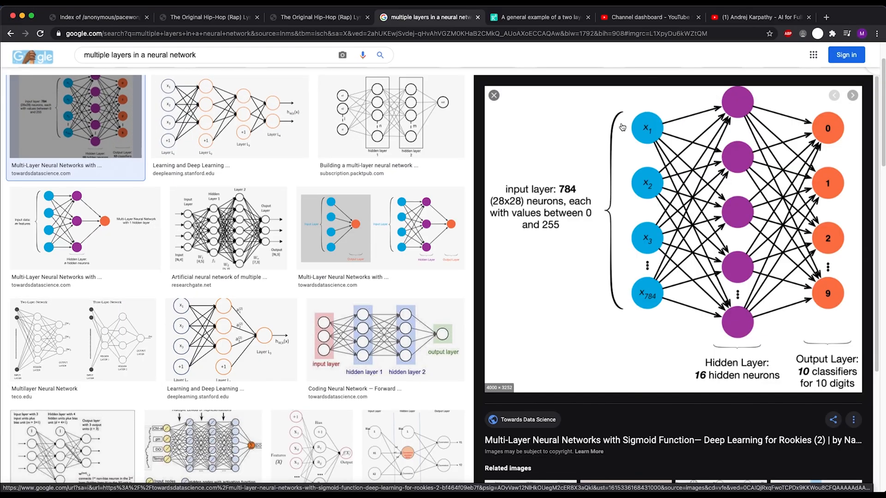
mouse_move(741, 362)
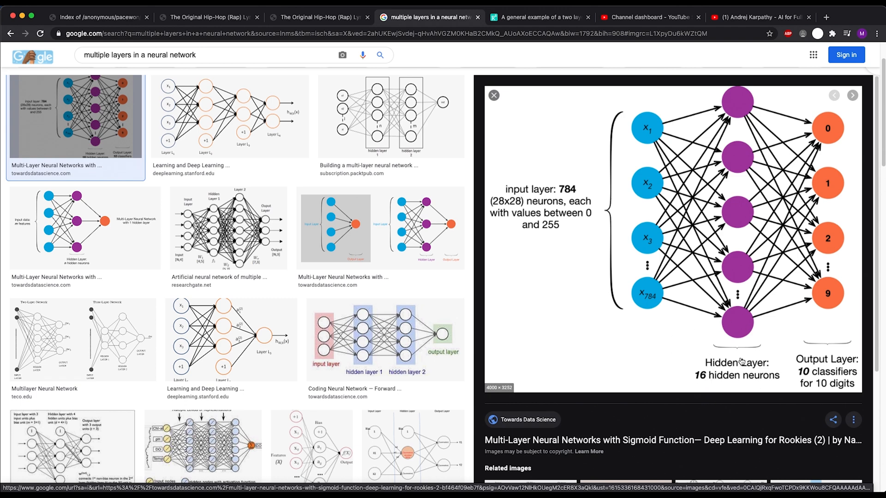
mouse_move(855, 379)
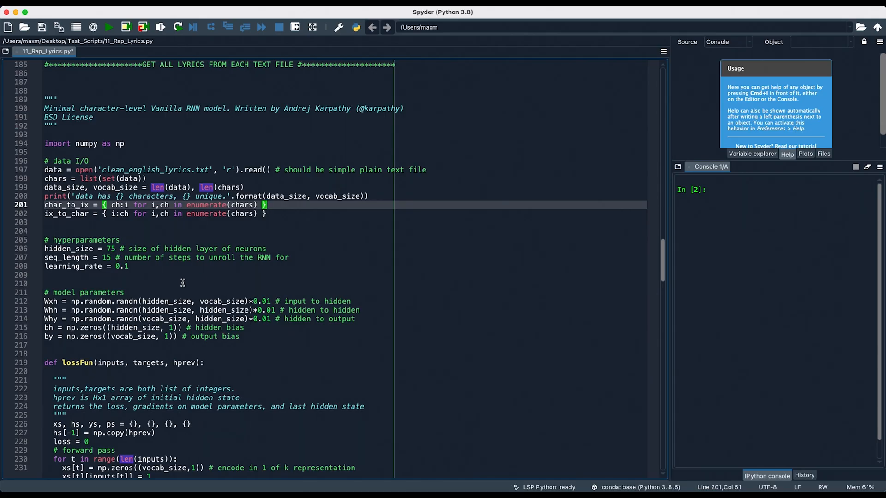
double_click(110, 248)
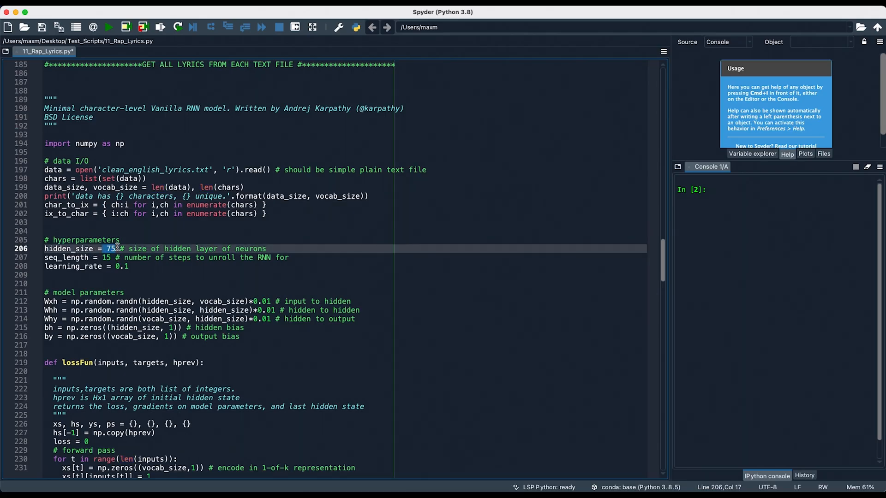
left_click(142, 248)
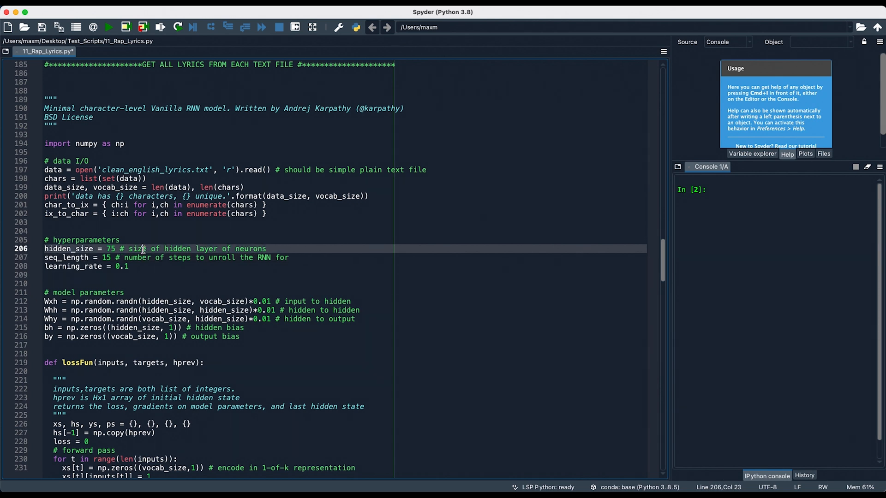
left_click(226, 301)
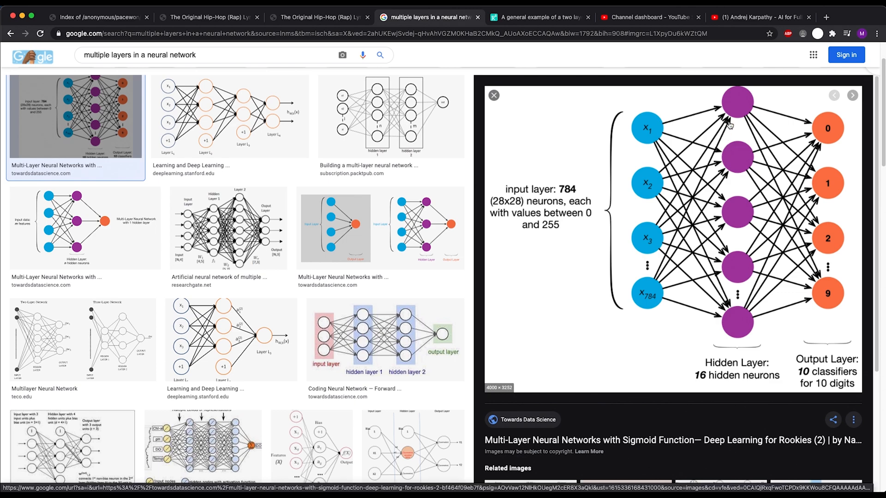
mouse_move(738, 200)
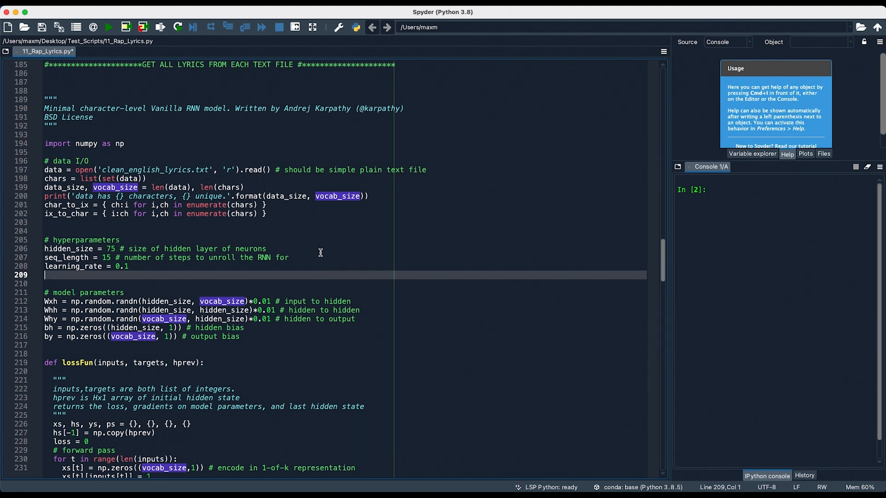
mouse_move(448, 304)
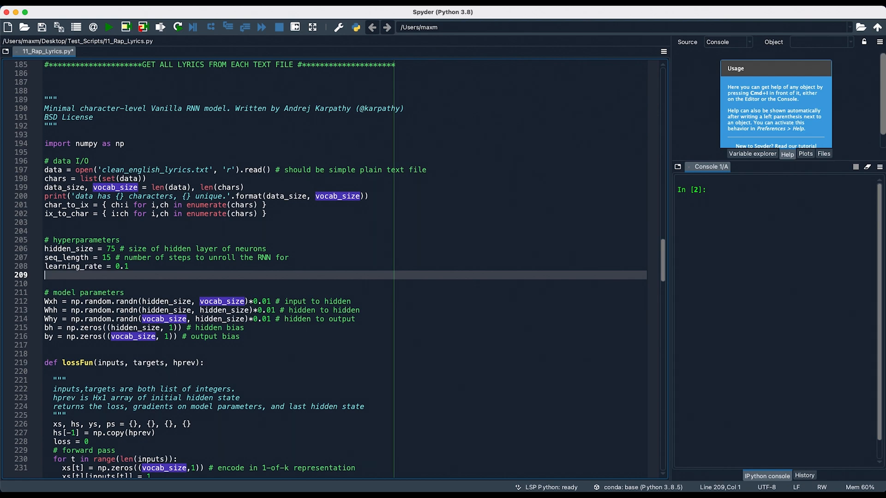
left_click(429, 17)
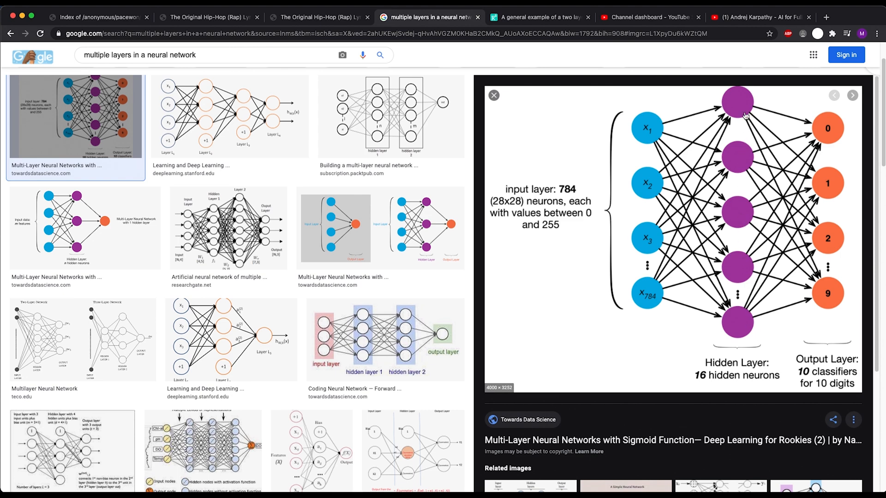
mouse_move(677, 69)
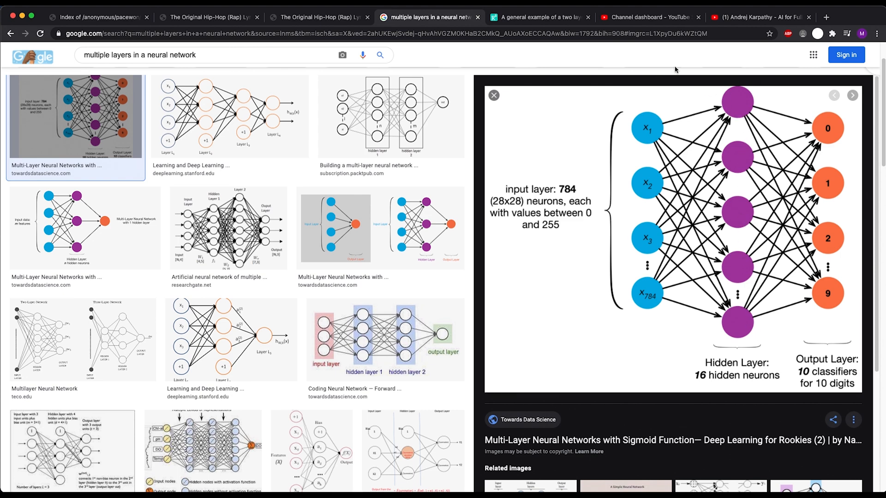
Step: Switch to the ResearchGate figure of a two-layer recurrent network unrolled over time
left_click(537, 17)
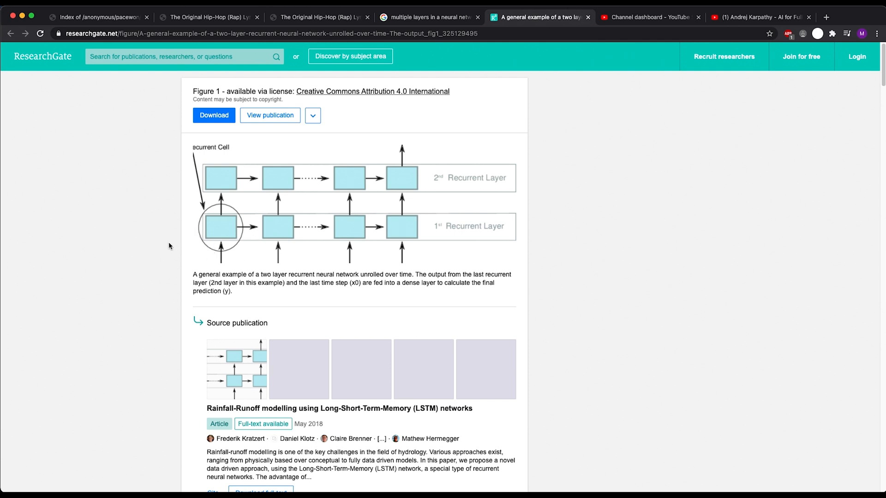
mouse_move(410, 225)
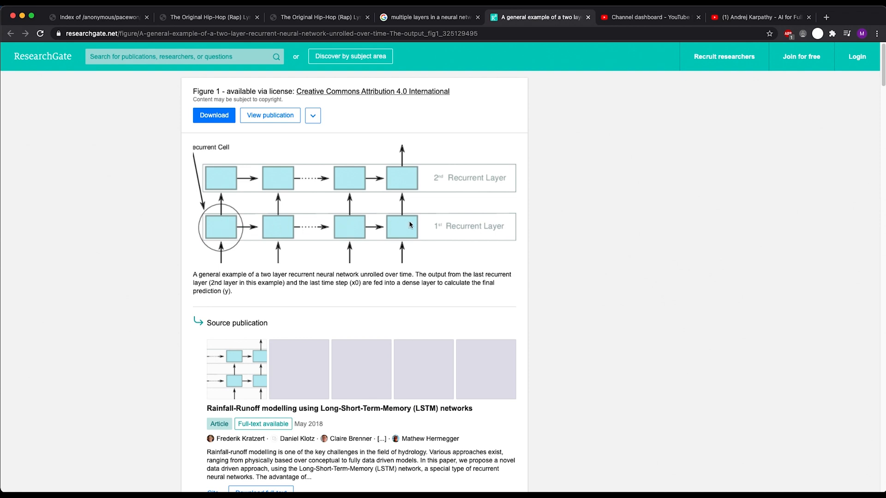
mouse_move(530, 227)
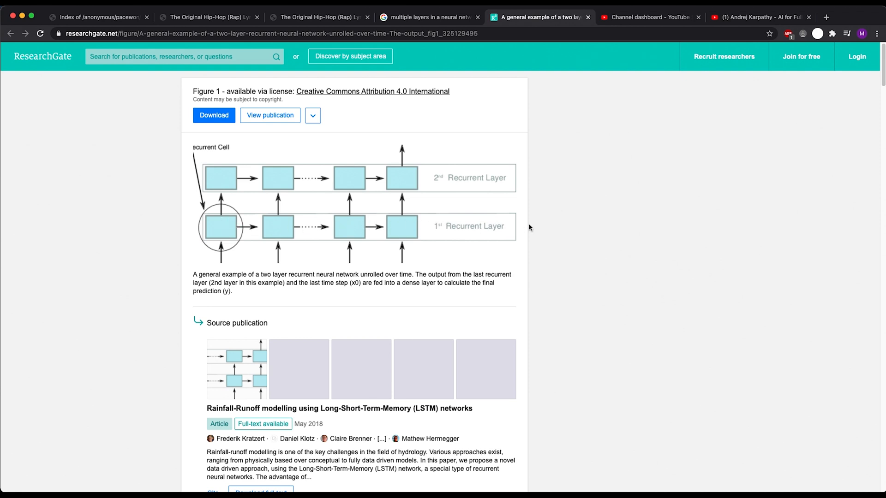
mouse_move(200, 240)
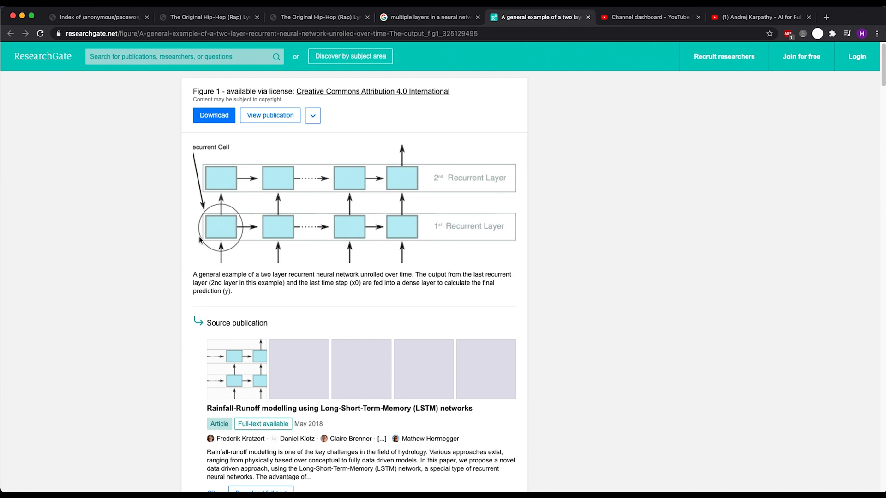
mouse_move(219, 256)
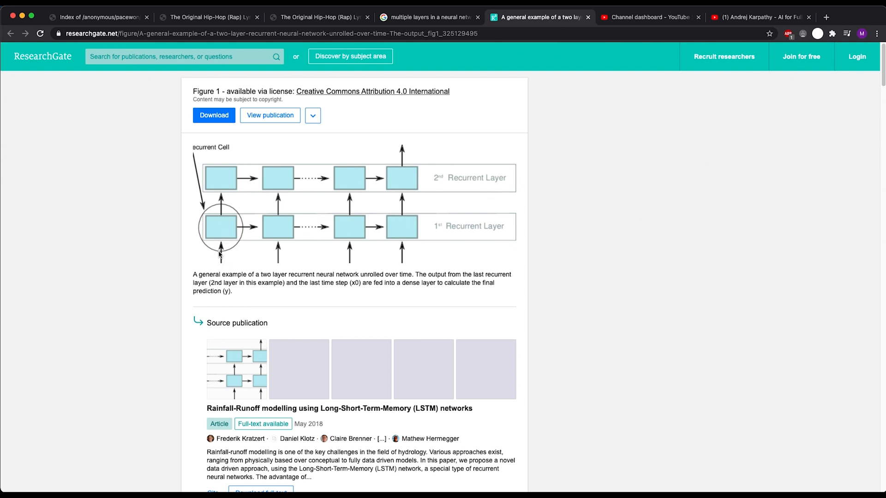
mouse_move(222, 179)
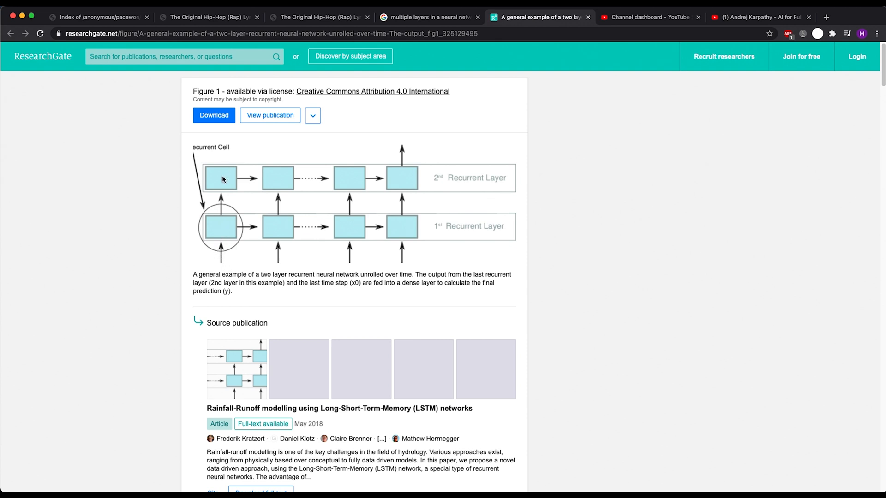
mouse_move(268, 225)
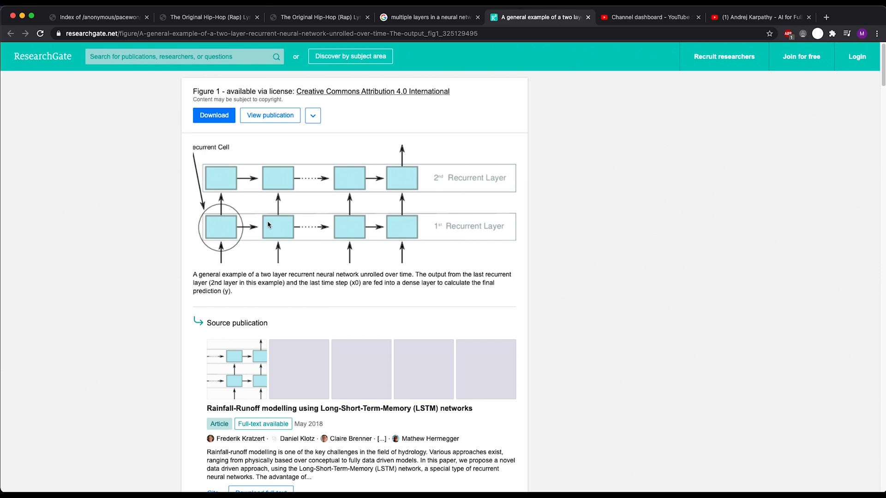
mouse_move(251, 234)
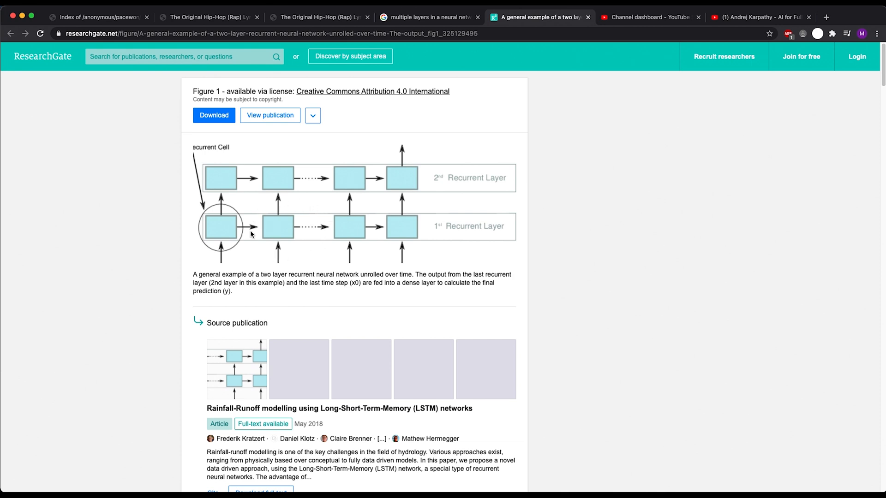
mouse_move(463, 240)
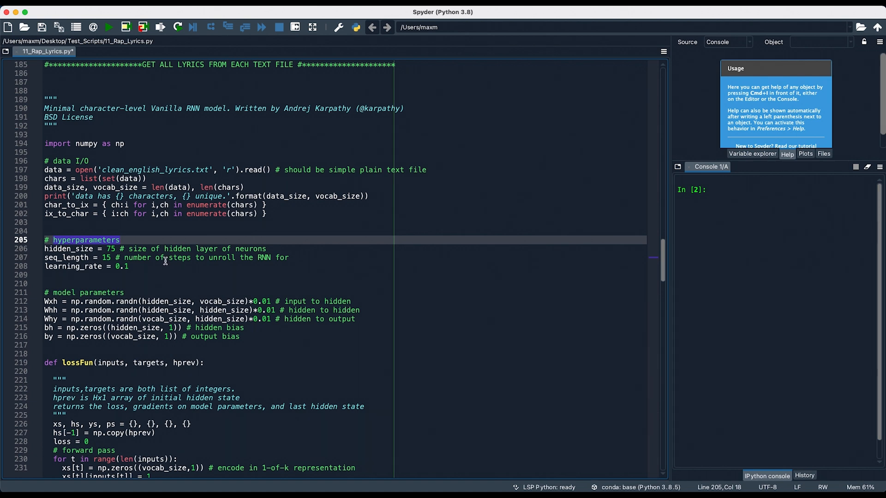
mouse_move(429, 275)
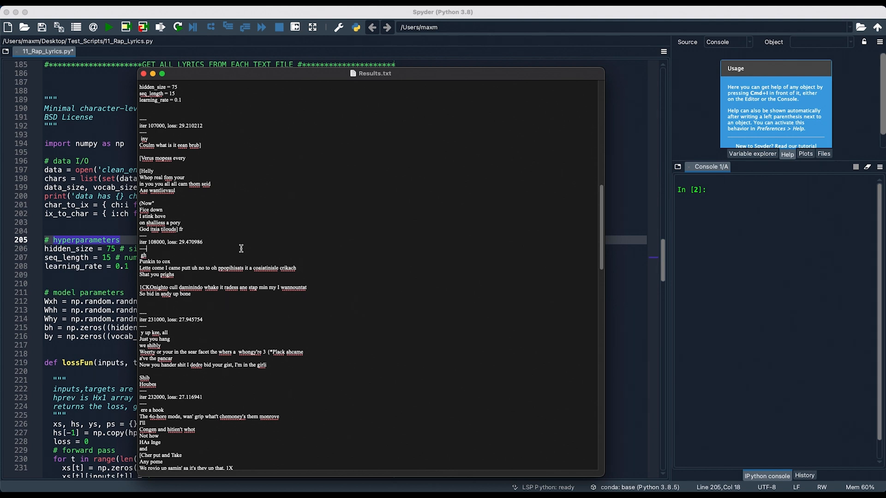
double_click(155, 126)
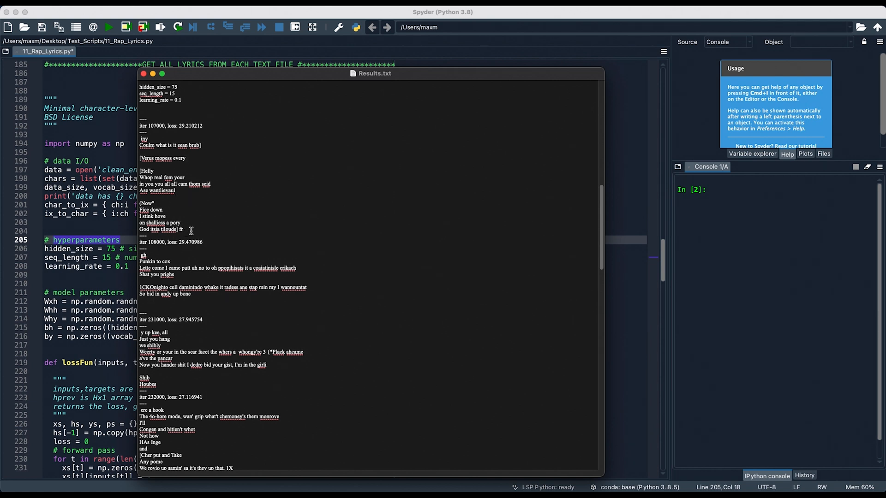
left_click_drag(140, 184, 184, 230)
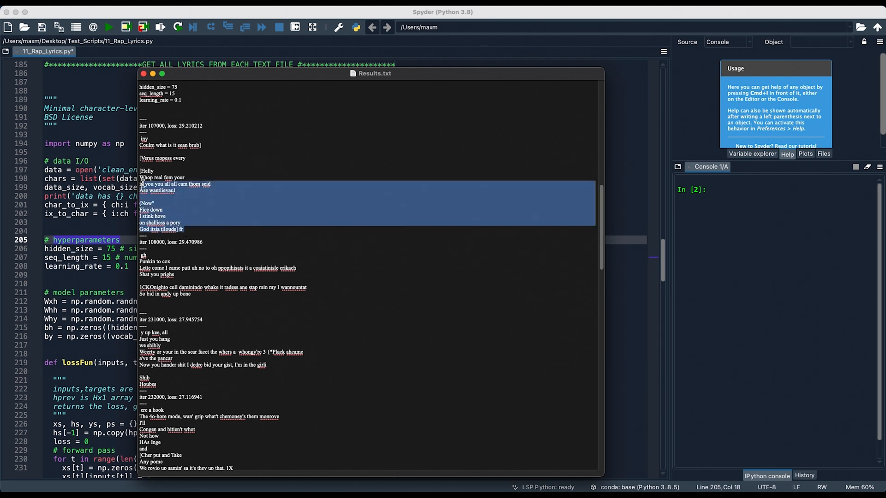
left_click(291, 221)
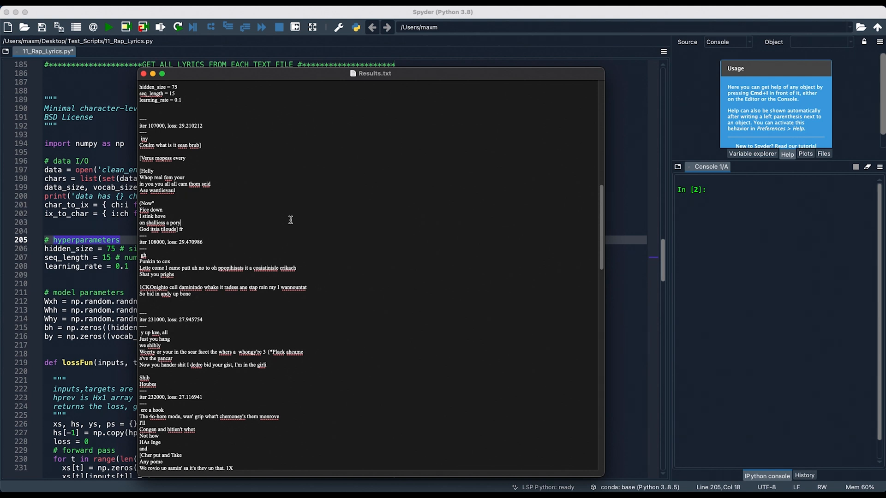
scroll("down", 3)
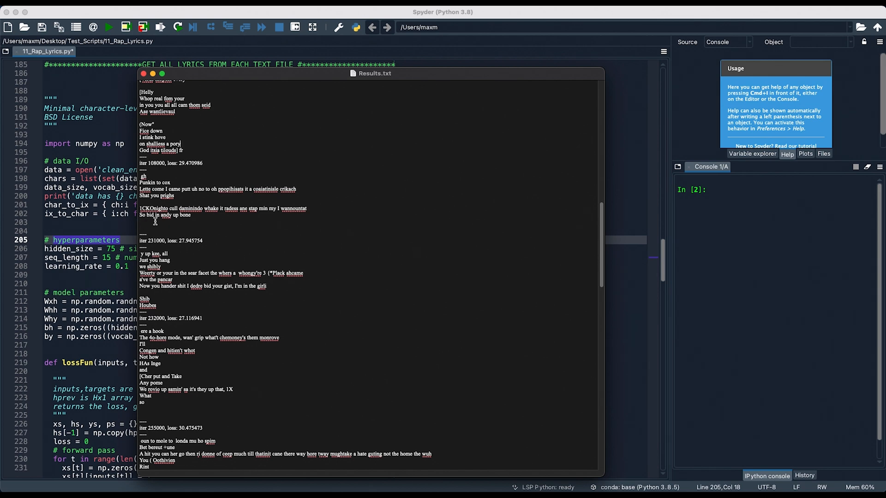
mouse_move(216, 232)
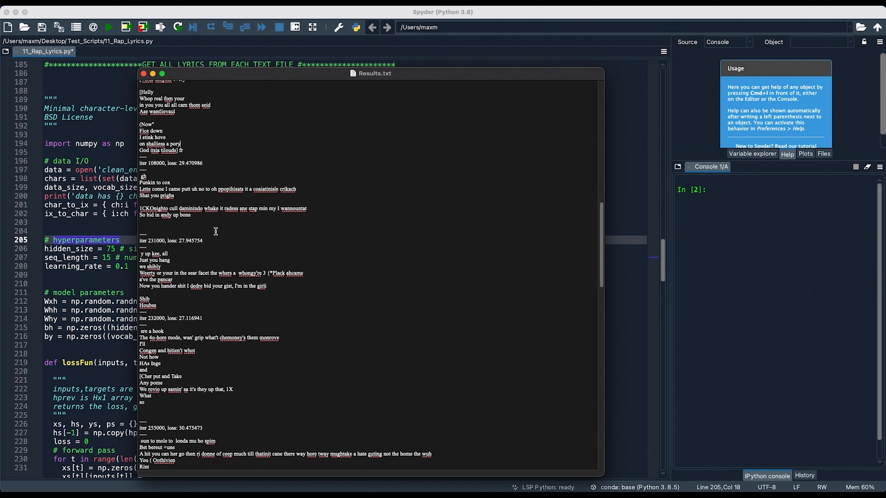
scroll("down", 3)
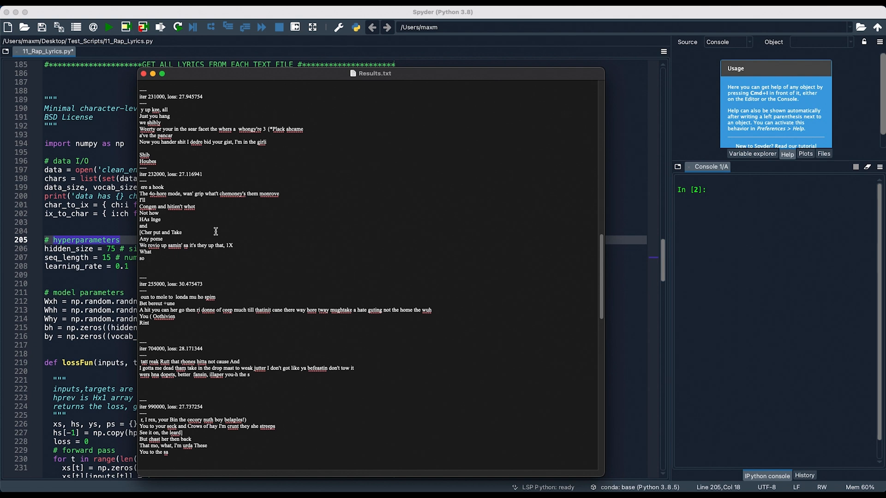
mouse_move(260, 243)
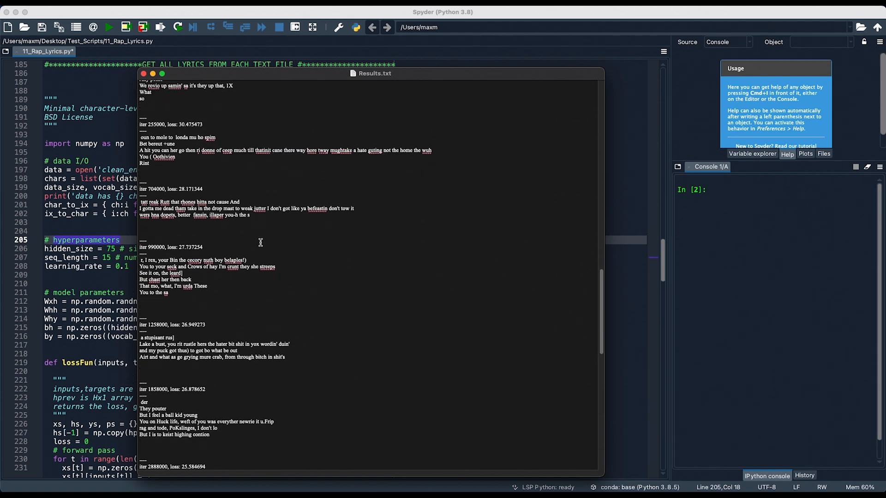
scroll("down", 3)
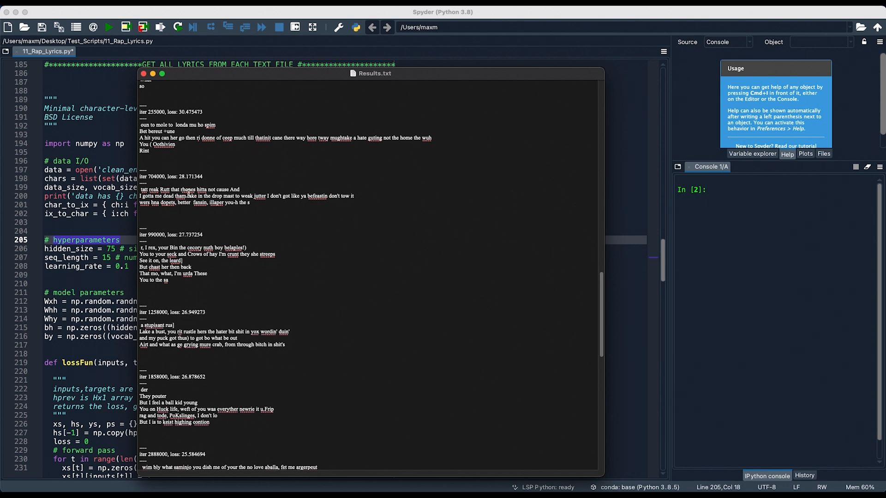
mouse_move(228, 183)
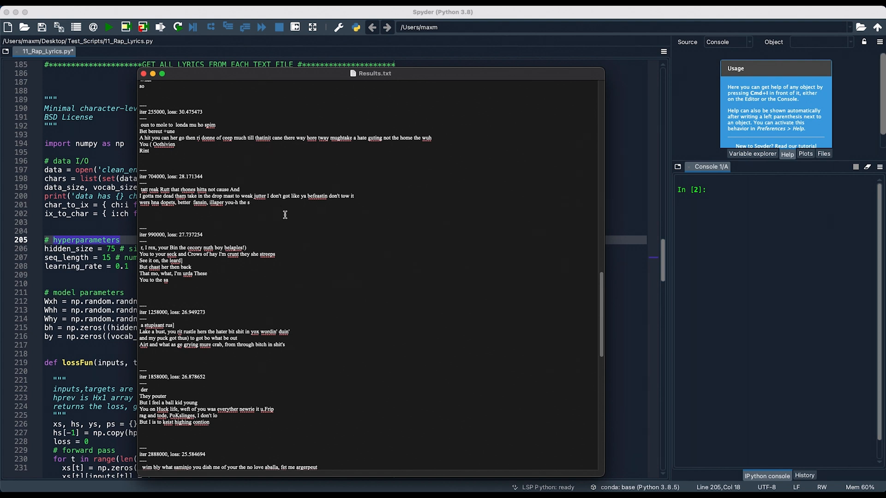
mouse_move(316, 210)
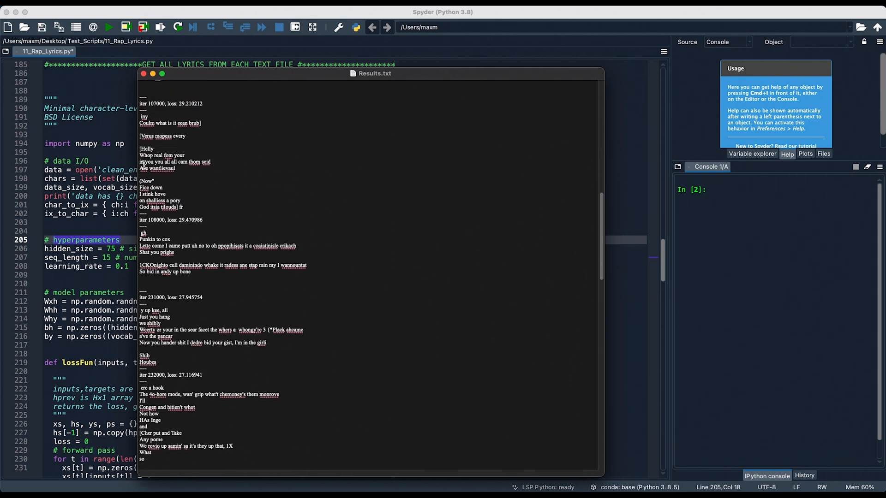
scroll("down", 3)
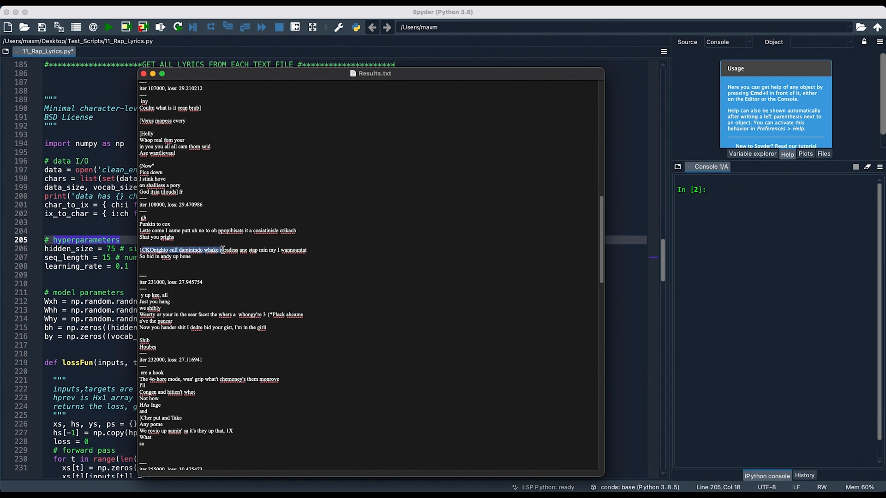
scroll("down", 3)
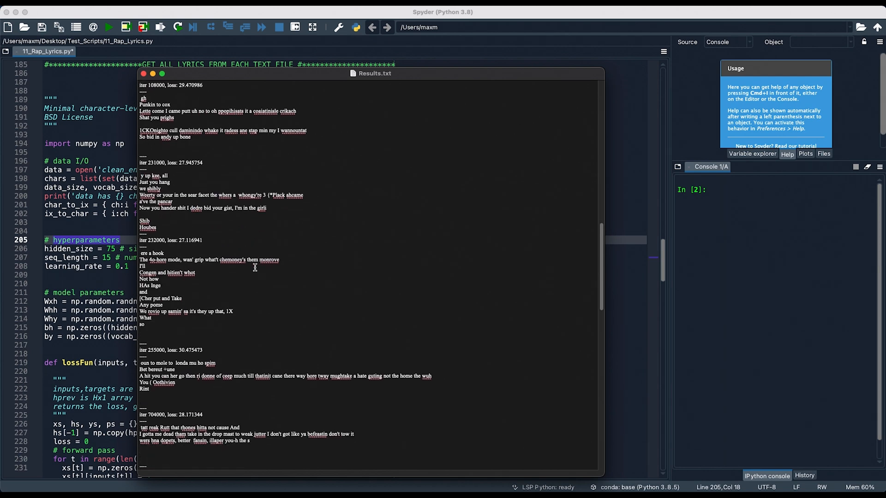
scroll("down", 3)
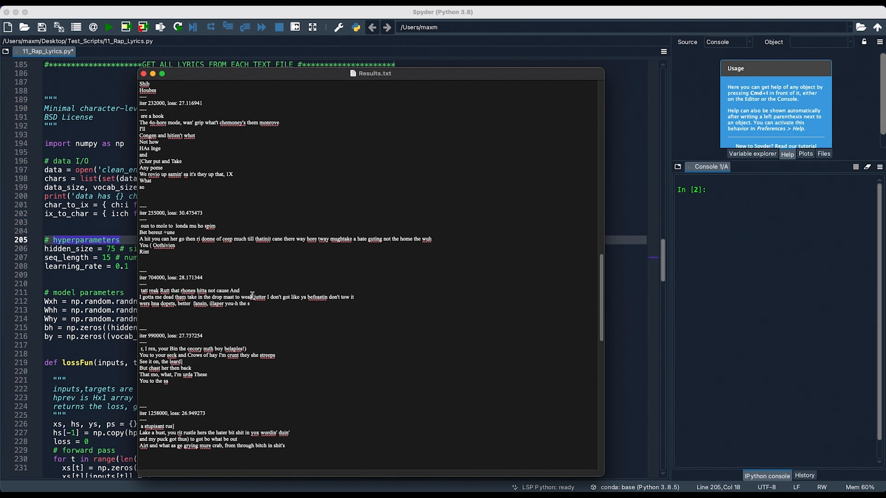
scroll("down", 3)
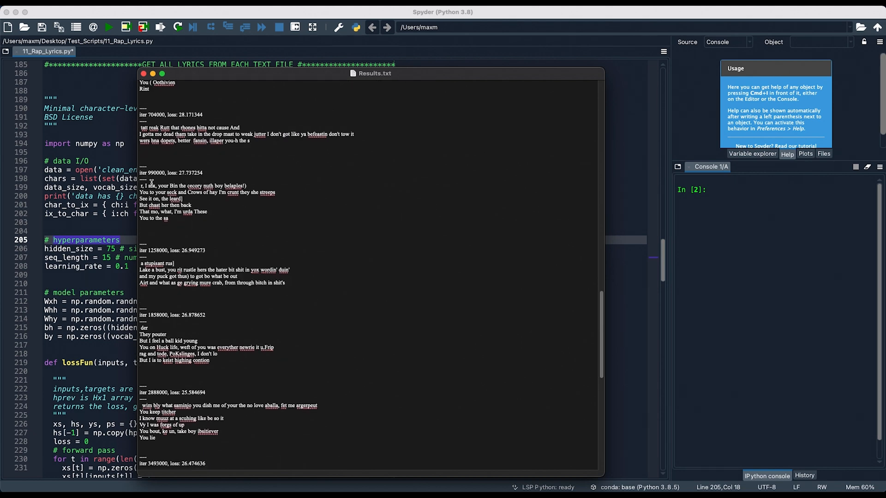
scroll("down", 3)
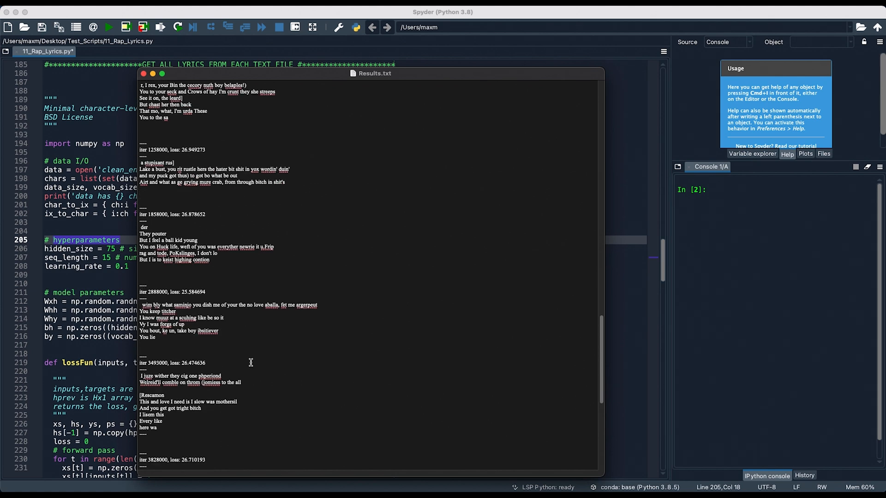
scroll("down", 3)
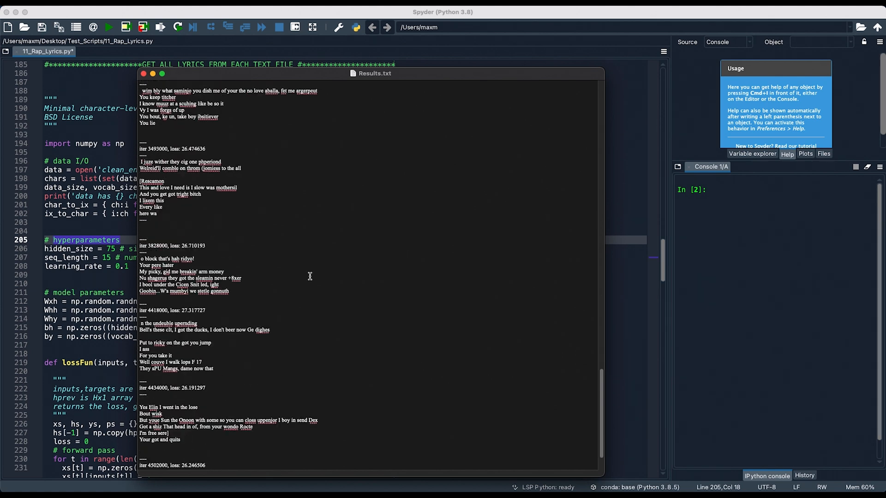
mouse_move(310, 290)
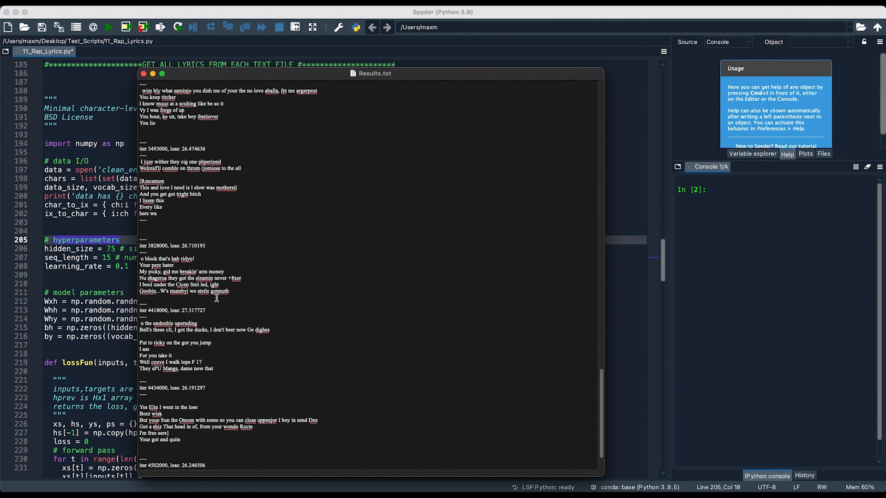
scroll("down", 3)
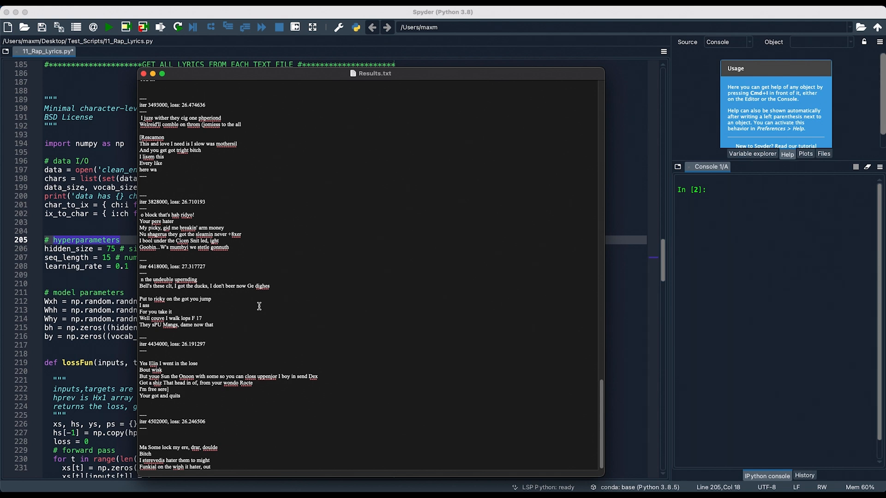
mouse_move(164, 307)
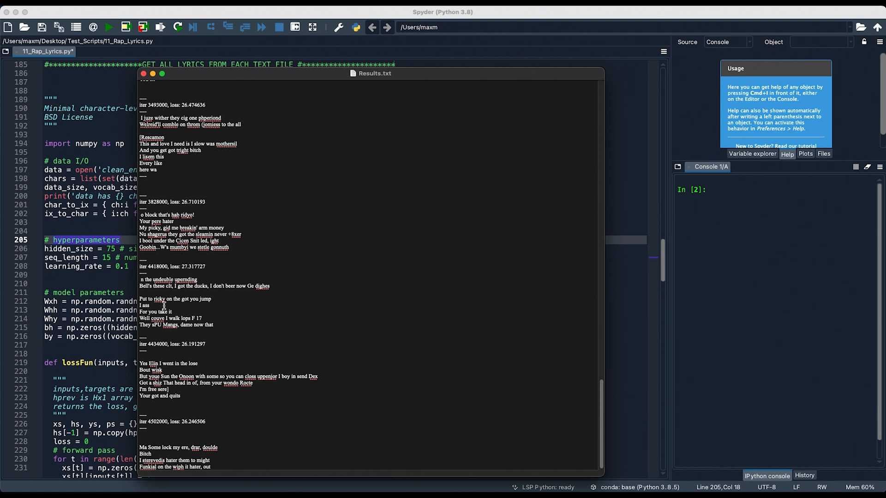
mouse_move(242, 306)
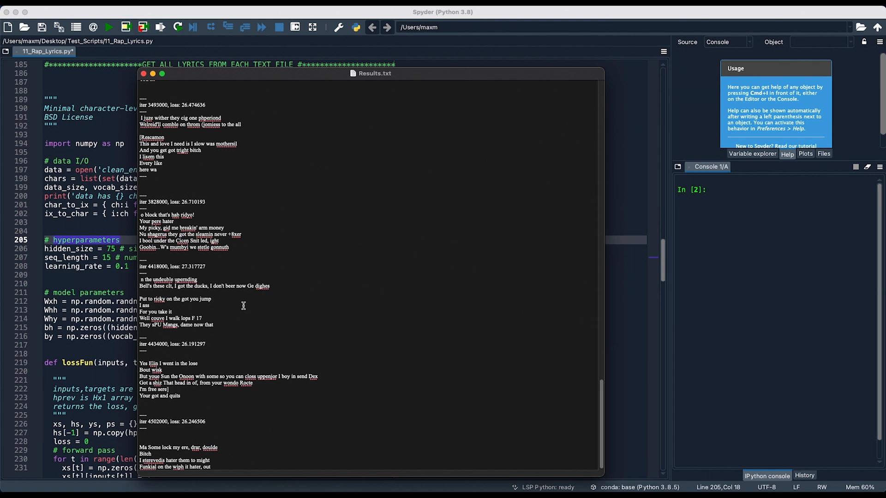
mouse_move(238, 315)
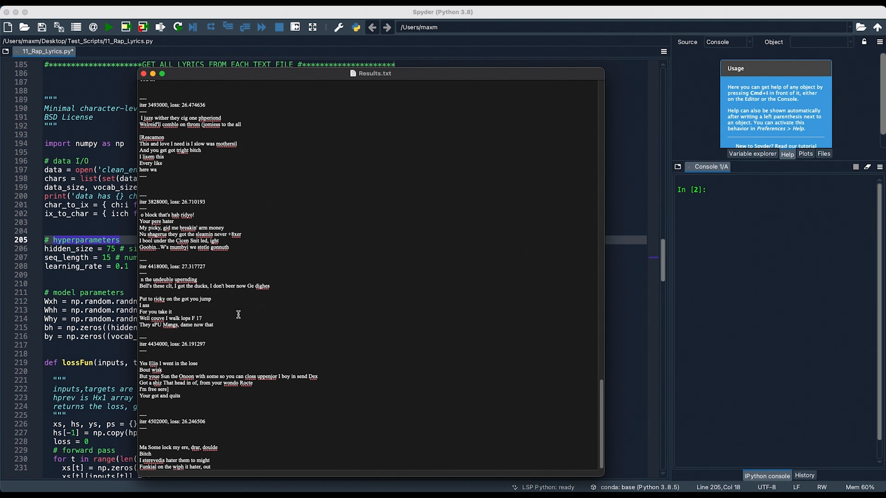